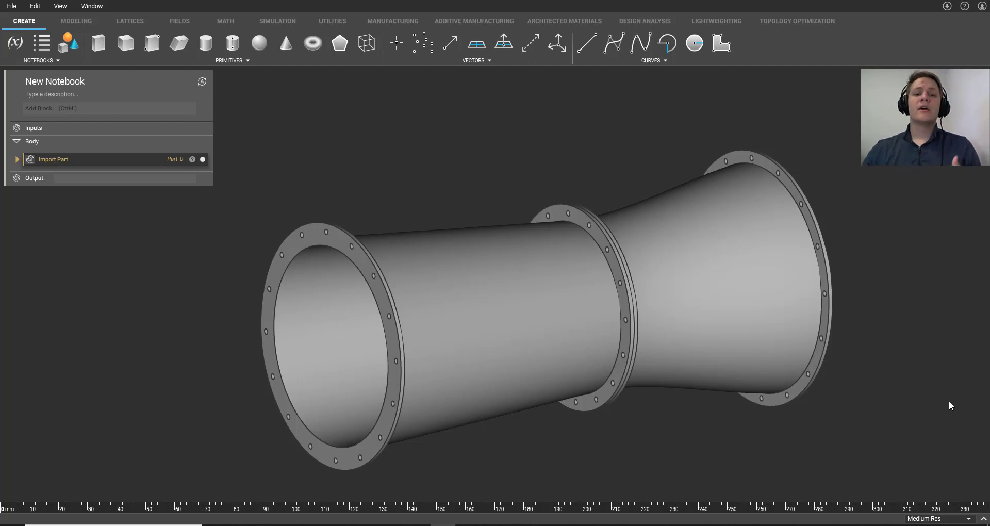
{"action": "mouse_move", "coordinate": [407, 208]}
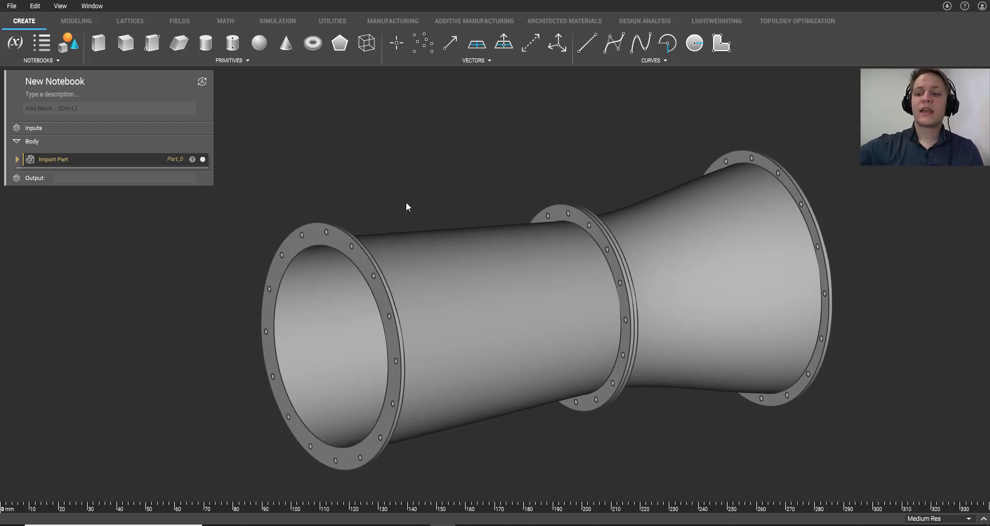
{"action": "mouse_move", "coordinate": [403, 123]}
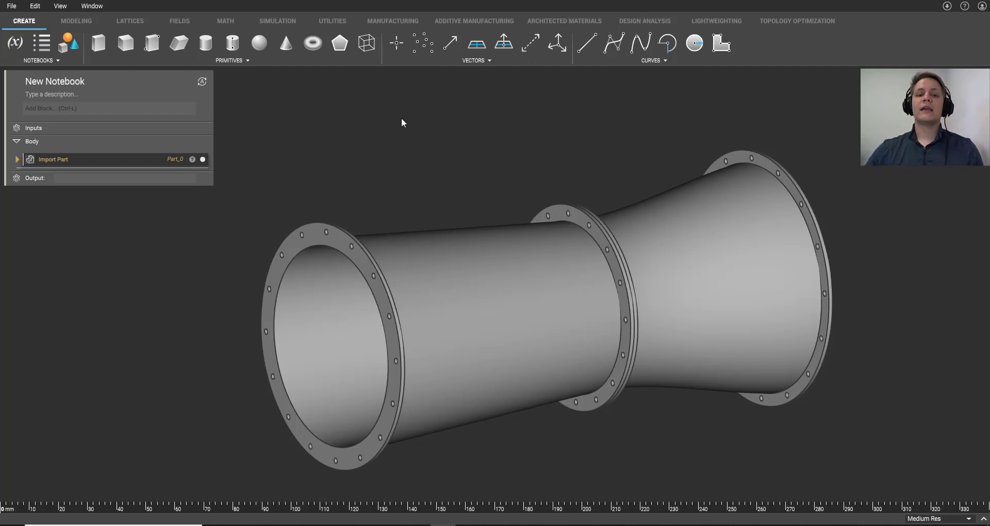
{"action": "mouse_move", "coordinate": [378, 113]}
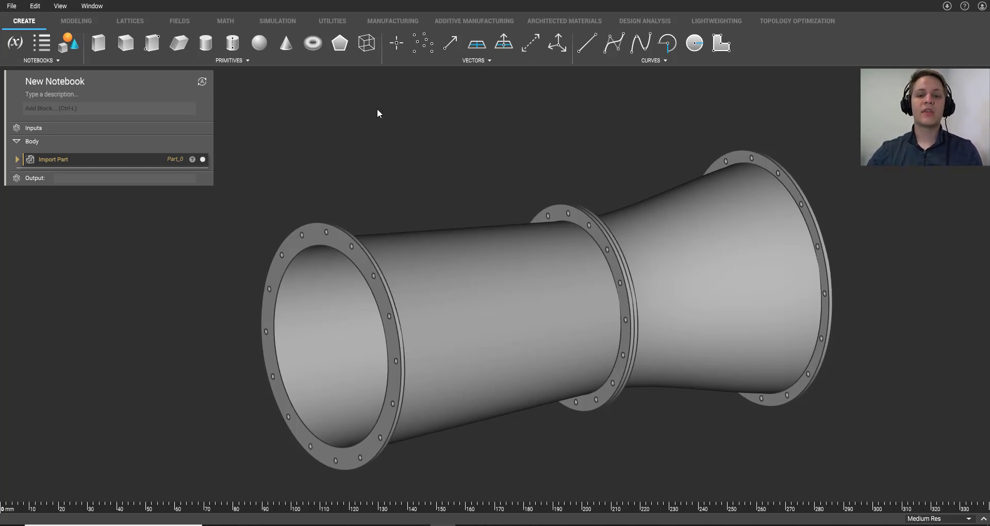
{"action": "mouse_move", "coordinate": [474, 224]}
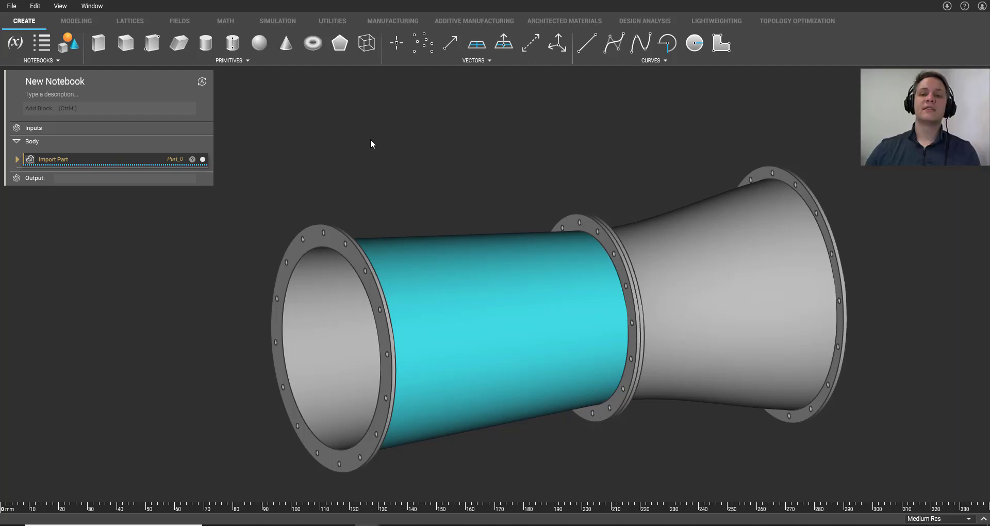
{"action": "mouse_move", "coordinate": [359, 157]}
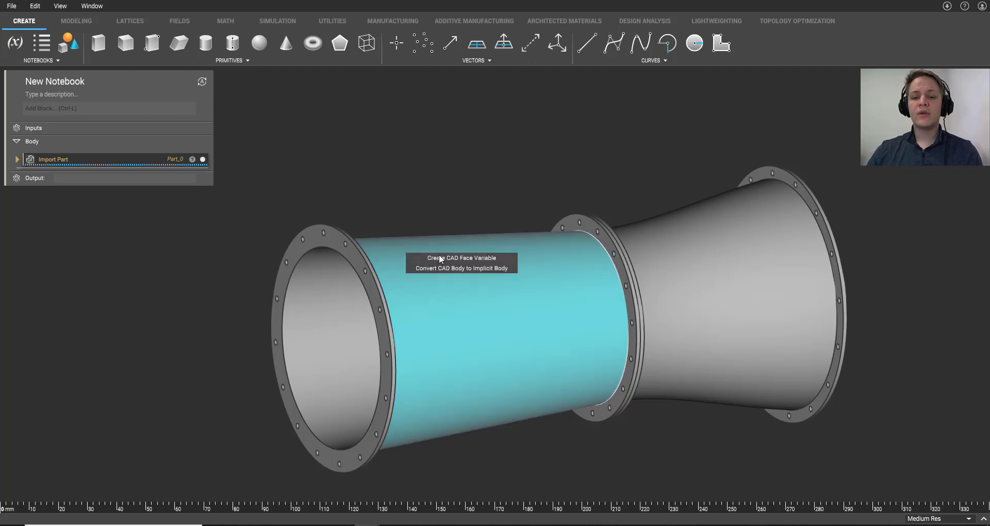
Store the casing's middle cylindrical face as a CAD face variable.
{"action": "left_click", "coordinate": [460, 258]}
{"action": "type", "text": "confn"}
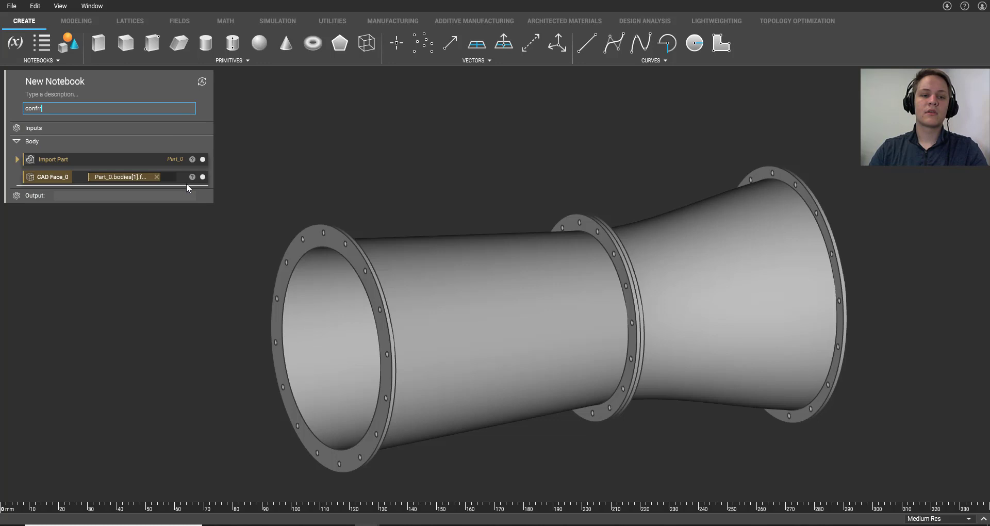
Add a Conformal Lattice from CAD Face block via the 'conformal from' search.
{"action": "type", "text": "onformal"}
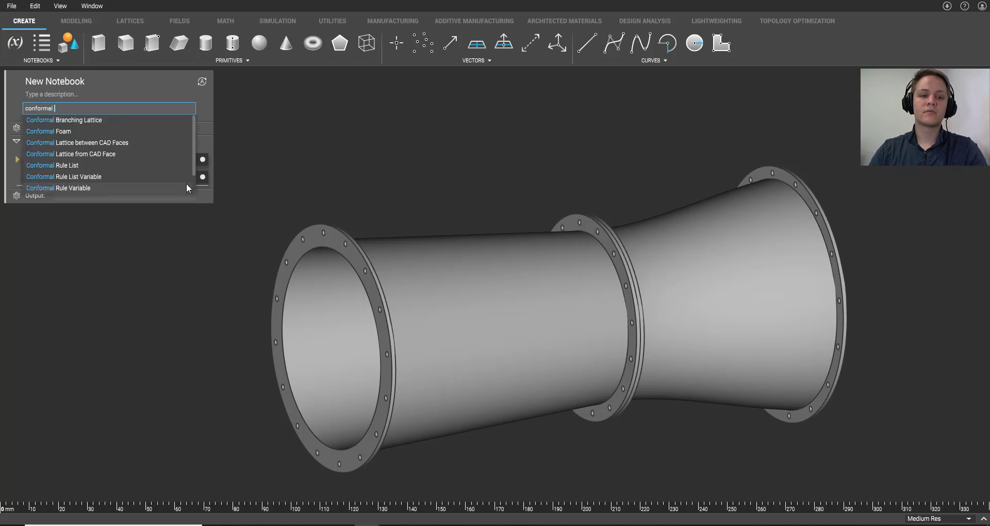
{"action": "type", "text": "from"}
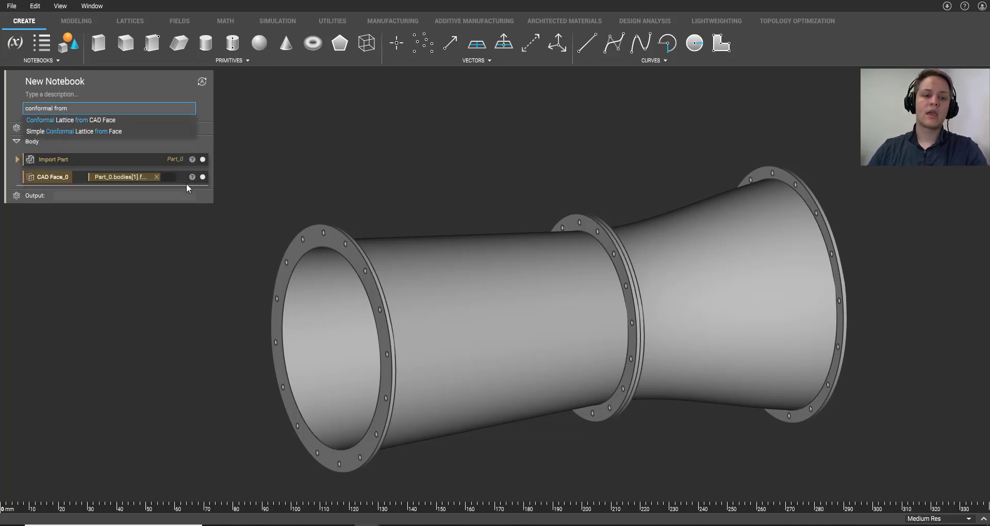
{"action": "left_click", "coordinate": [72, 119]}
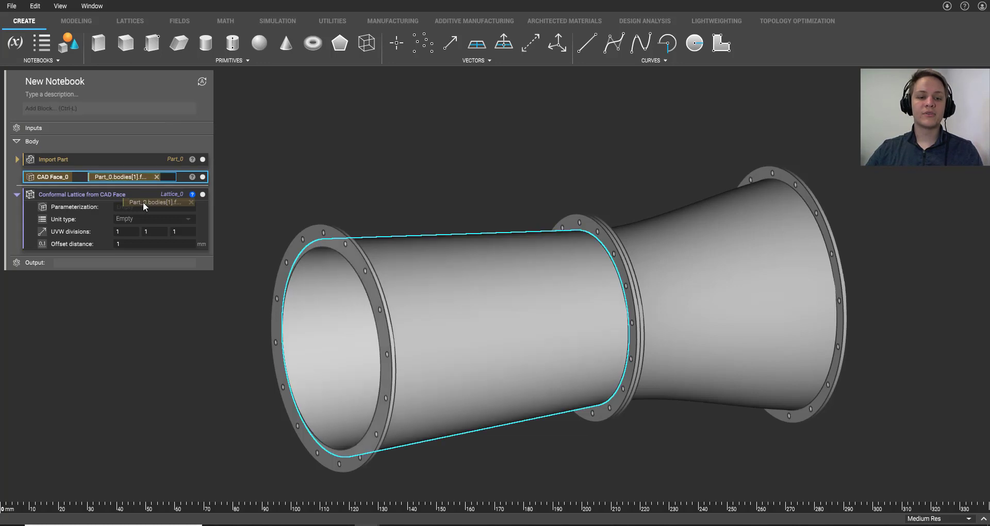
Parameterize the lattice with CAD Face_0, triangular honeycomb cell and 16 by 8 UVW divisions.
{"action": "left_click", "coordinate": [155, 207]}
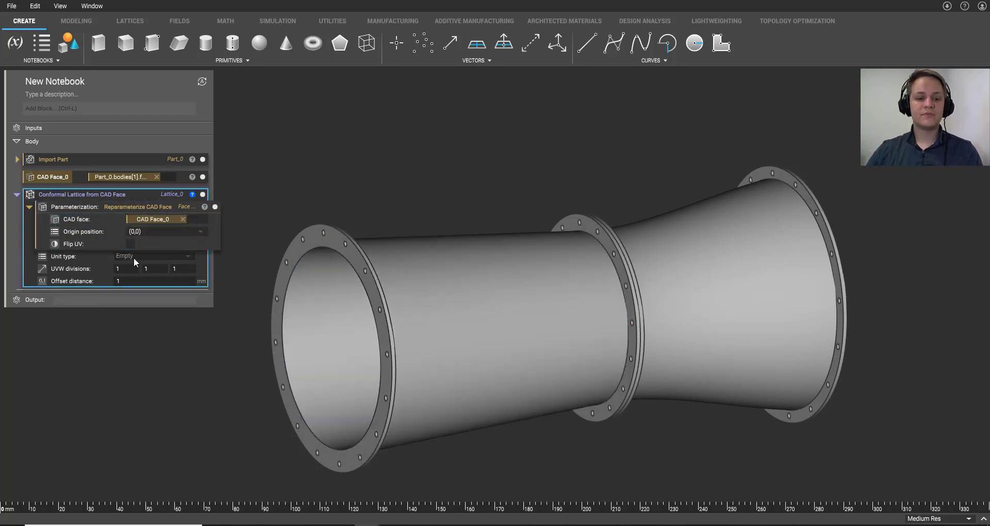
{"action": "left_click", "coordinate": [151, 256]}
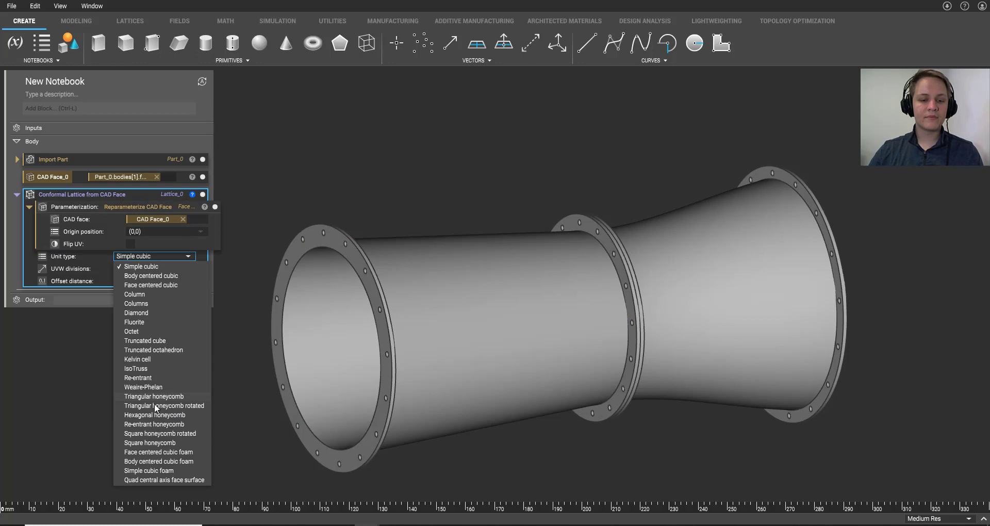
{"action": "left_click", "coordinate": [153, 396]}
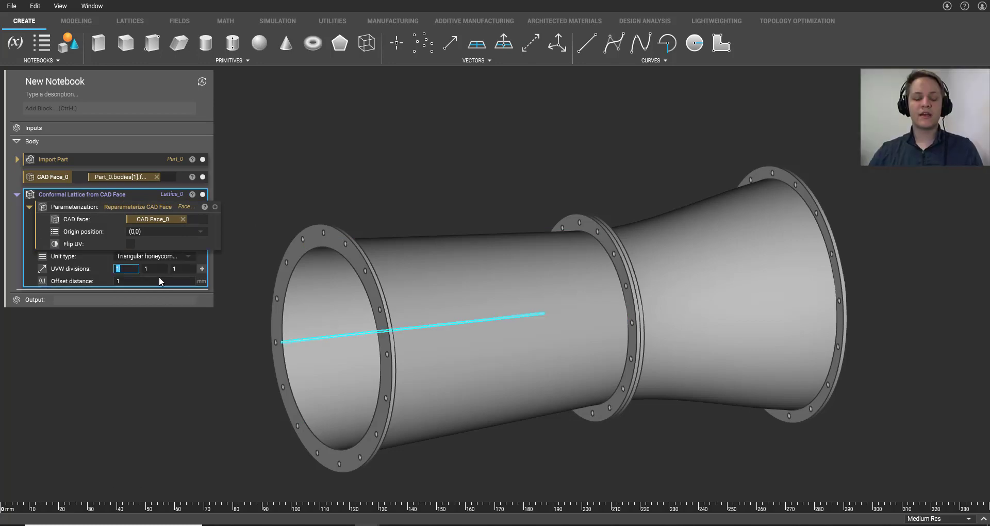
{"action": "type", "text": "16"}
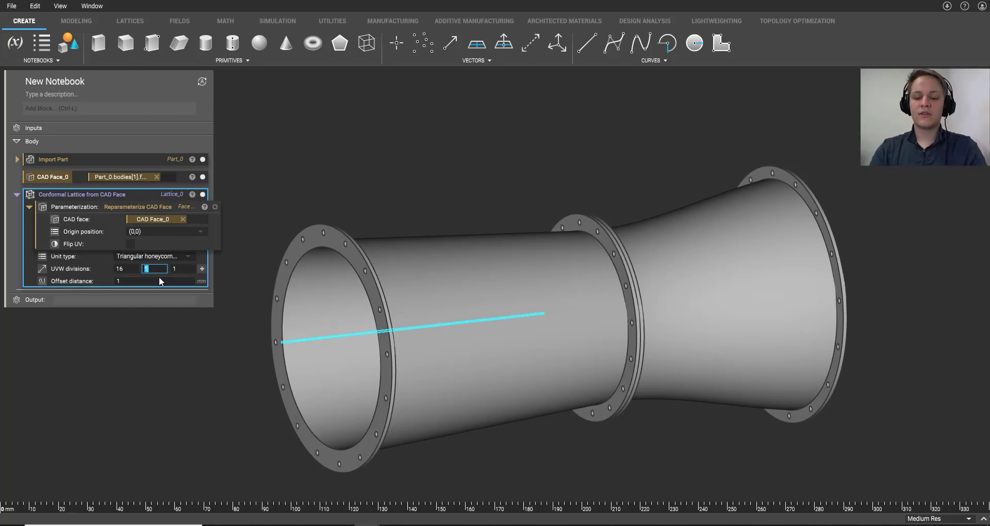
{"action": "type", "text": "8"}
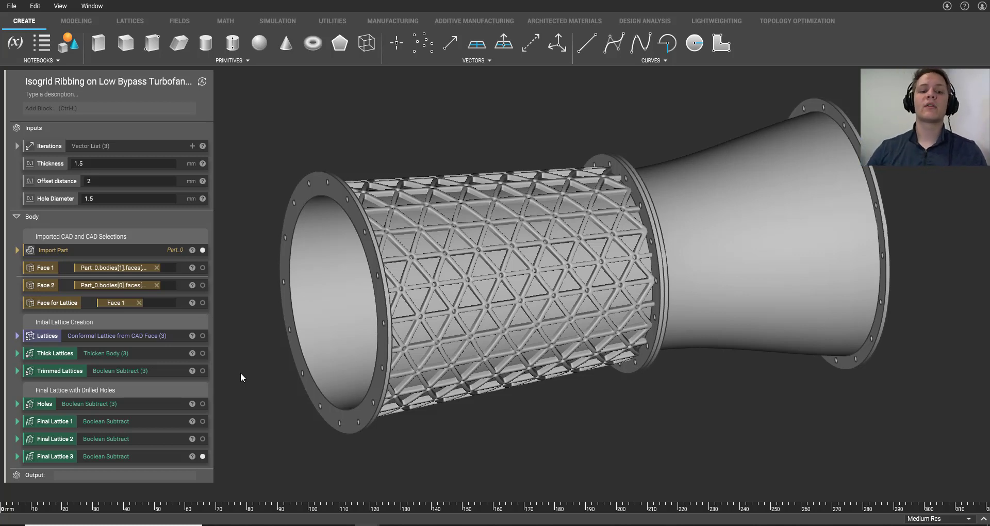
{"action": "mouse_move", "coordinate": [257, 266]}
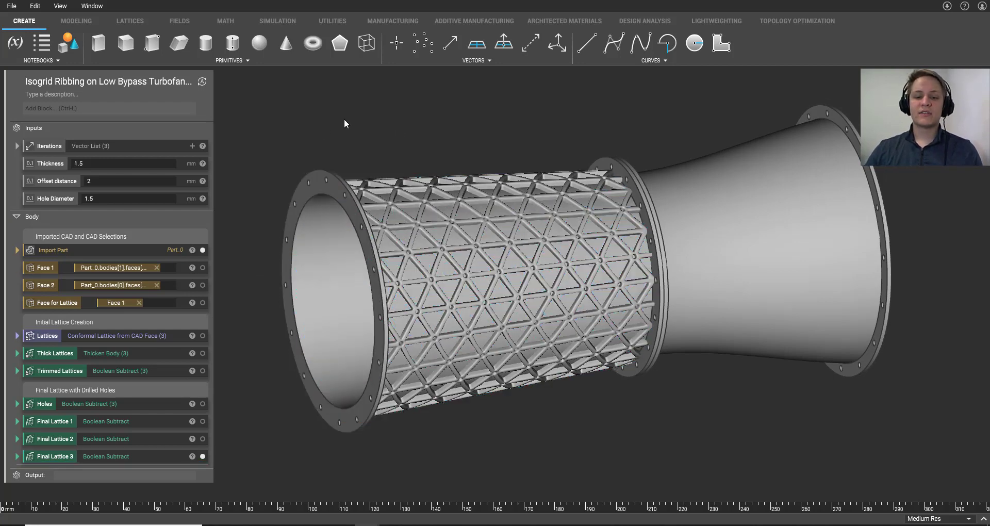
{"action": "left_click", "coordinate": [18, 146]}
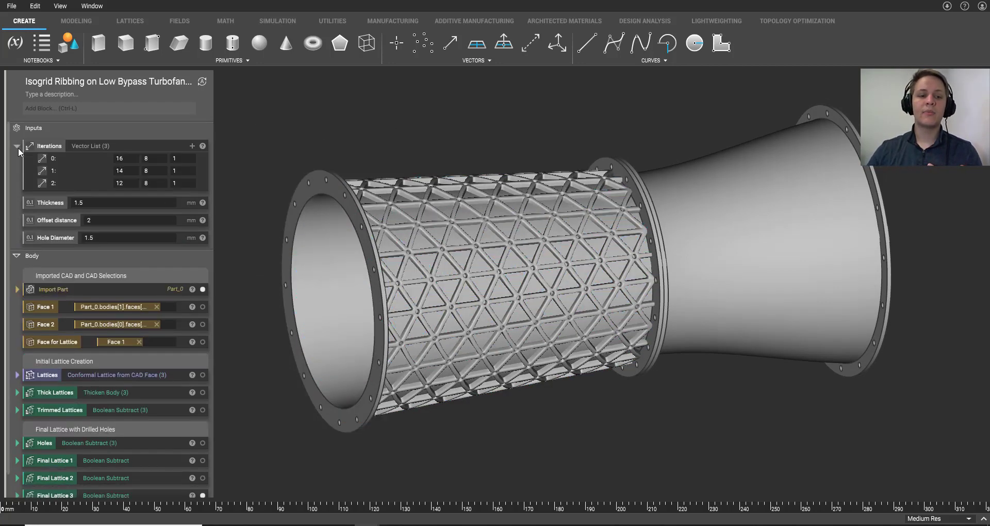
{"action": "left_click", "coordinate": [117, 158]}
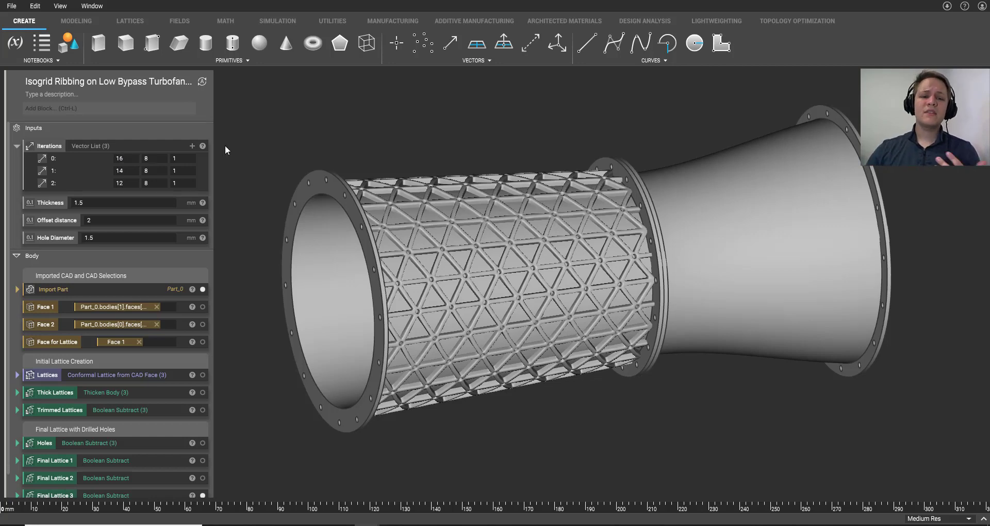
{"action": "left_click", "coordinate": [17, 145]}
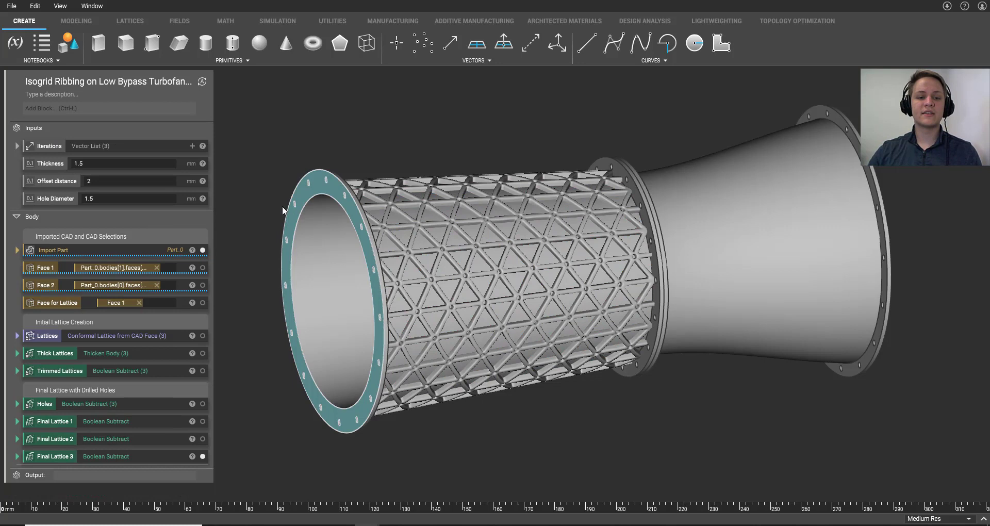
Expand Iterations, inspect the drilled isogrid ribbing up close and select the first 16-division value.
{"action": "left_click", "coordinate": [17, 145]}
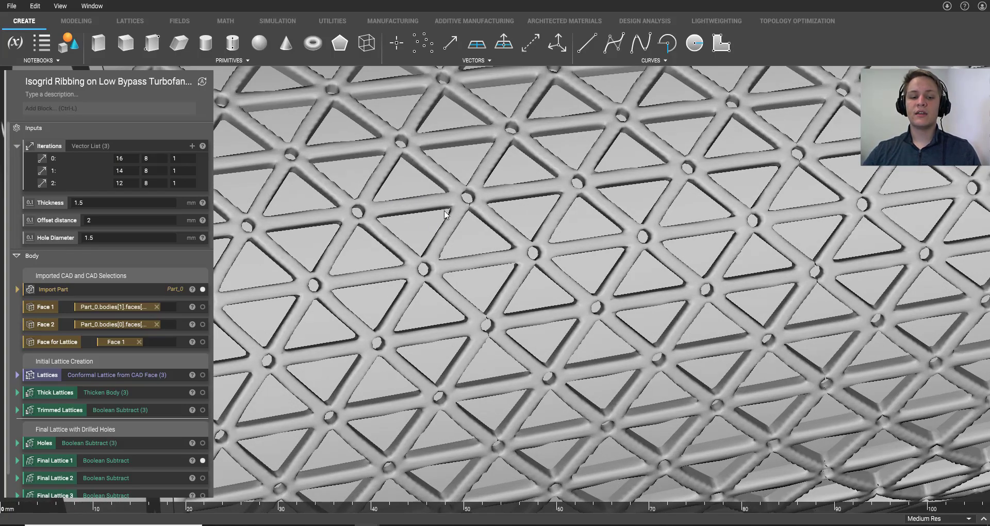
{"action": "scroll", "scroll_direction": "down", "scroll_amount": 3}
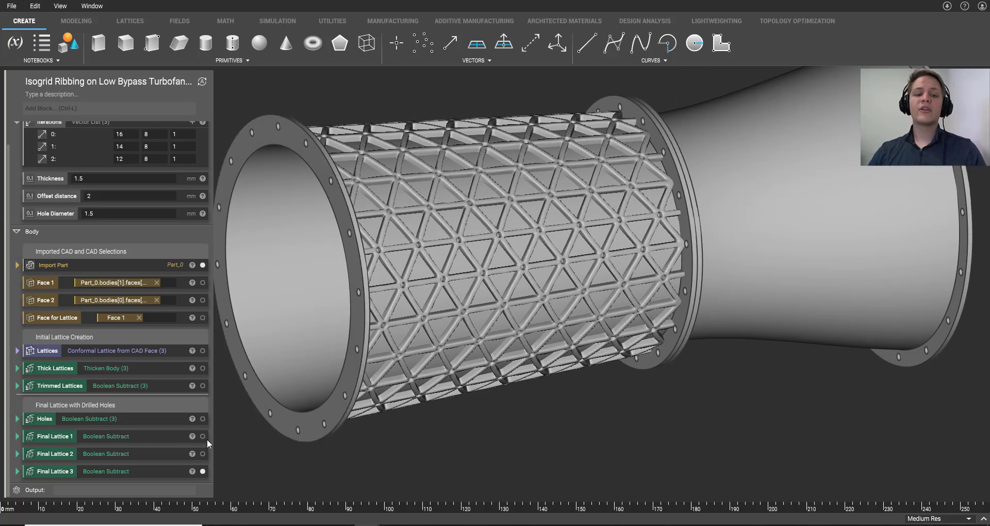
{"action": "left_click", "coordinate": [125, 157]}
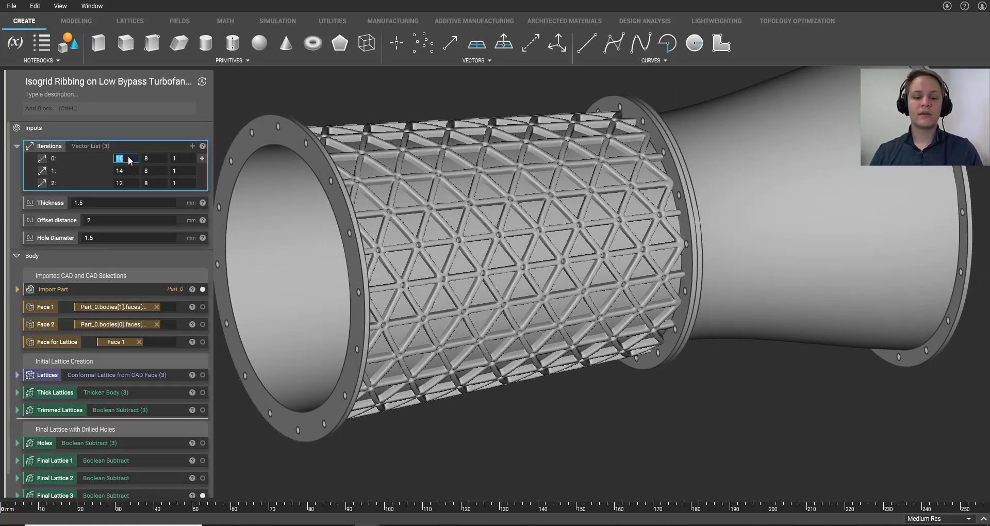
Set the first iteration to 20, let the ribbing regenerate and switch to the stress-analysis notebook.
{"action": "type", "text": "20"}
{"action": "left_click", "coordinate": [126, 183]}
{"action": "type", "text": "8"}
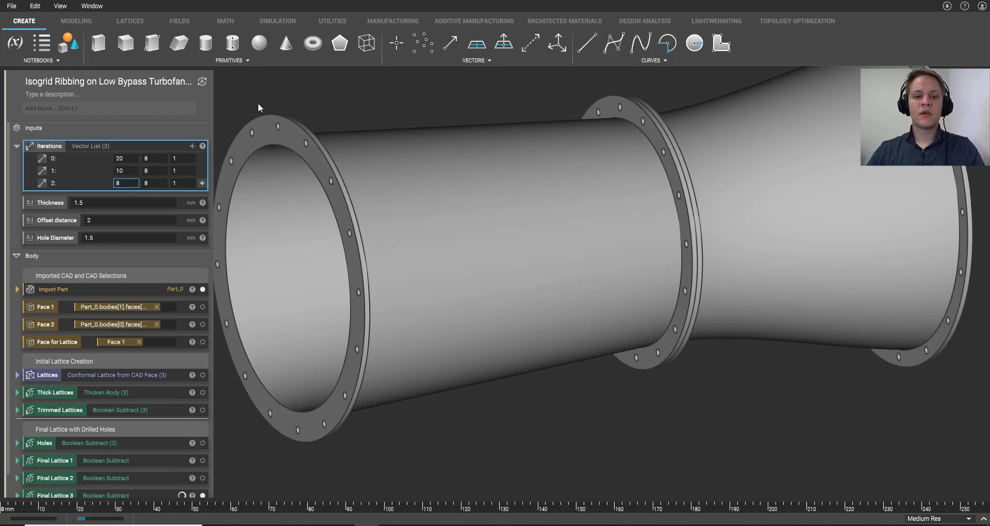
{"action": "scroll", "scroll_direction": "down", "scroll_amount": 3}
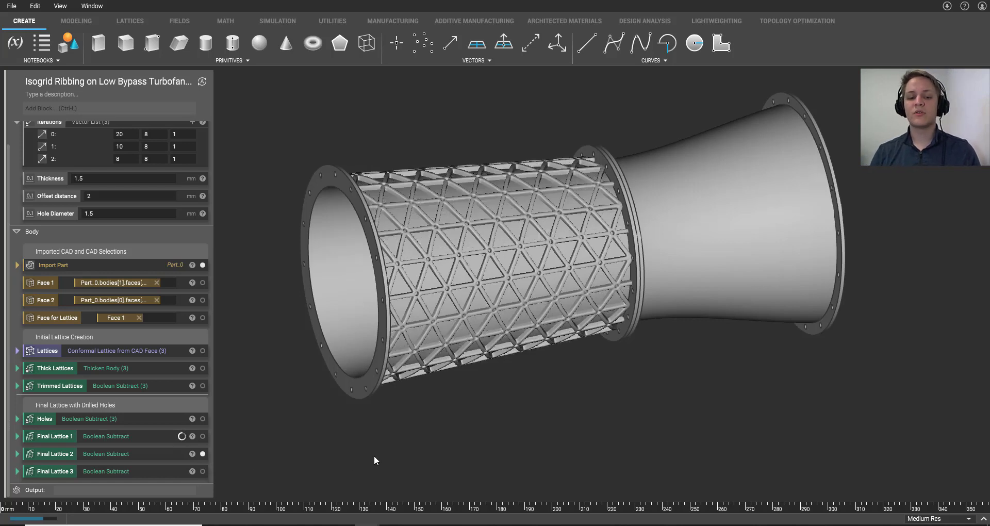
{"action": "mouse_move", "coordinate": [362, 435]}
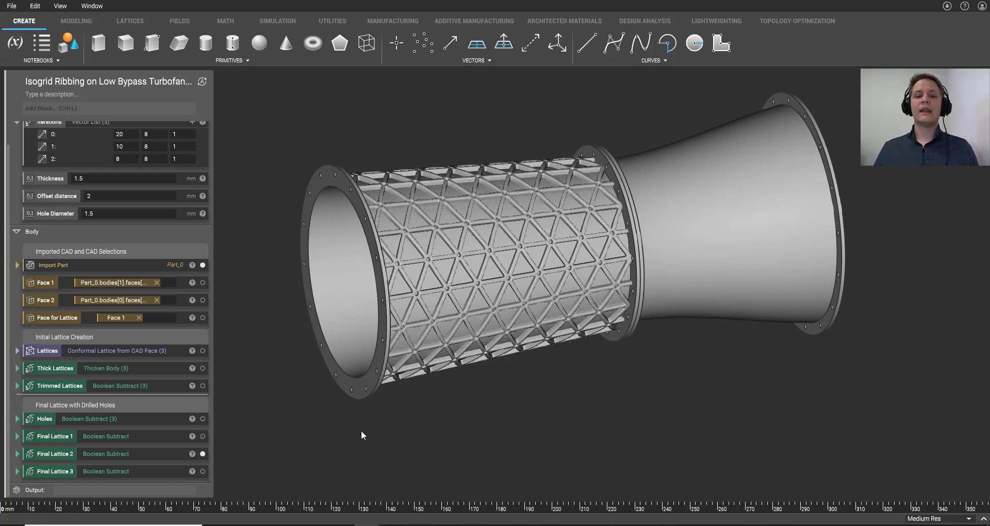
{"action": "left_click", "coordinate": [202, 435]}
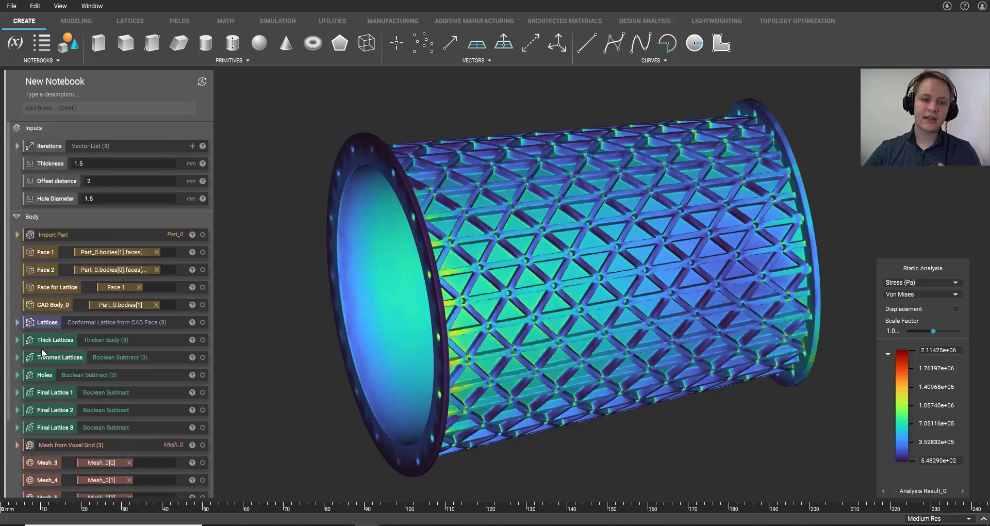
Review the analysis notebook's Iterations input and meshes, then display the von Mises stress results.
{"action": "left_click", "coordinate": [18, 146]}
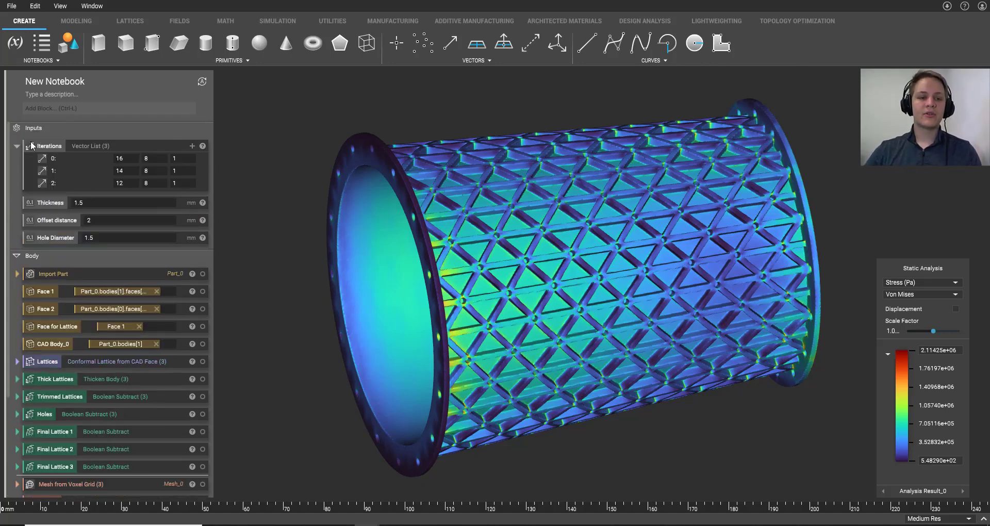
{"action": "scroll", "scroll_direction": "down", "scroll_amount": 3}
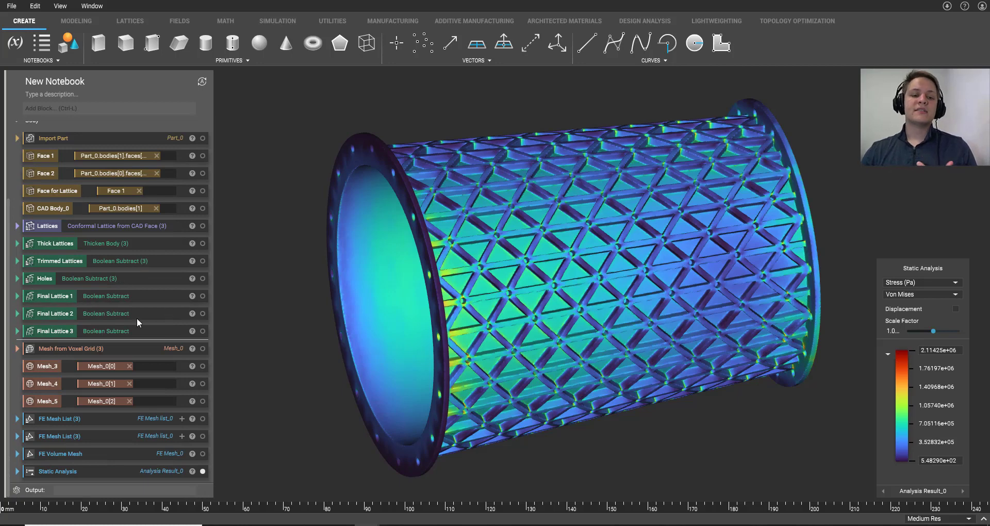
{"action": "mouse_move", "coordinate": [235, 337]}
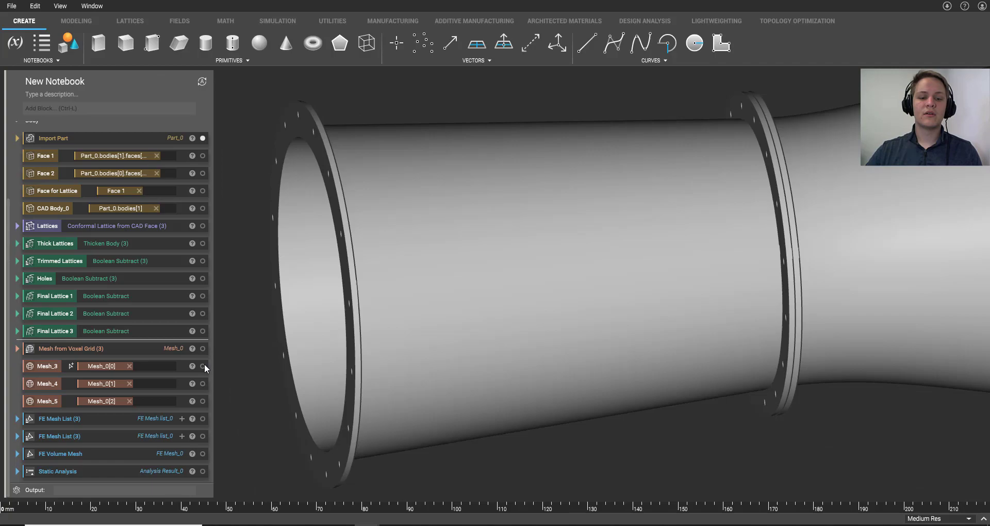
{"action": "left_click", "coordinate": [203, 365]}
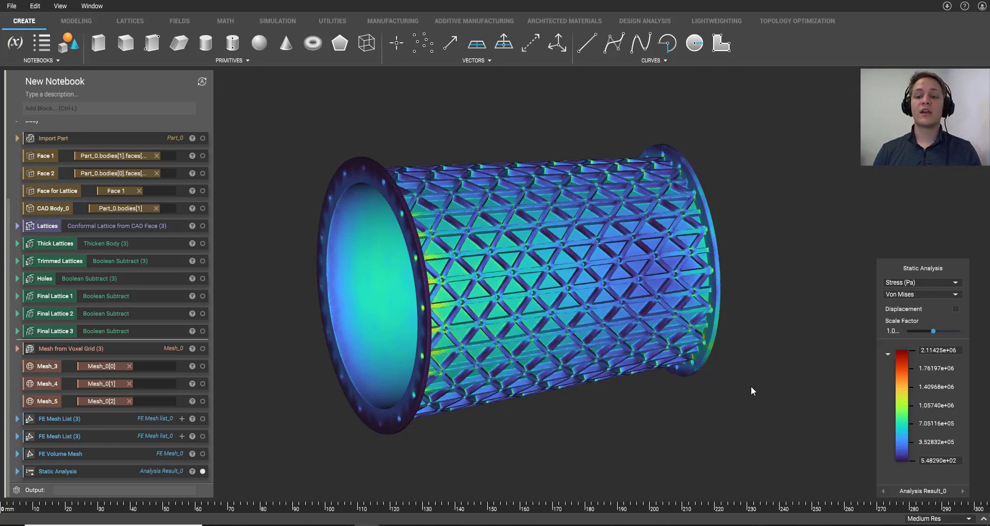
{"action": "mouse_move", "coordinate": [371, 371]}
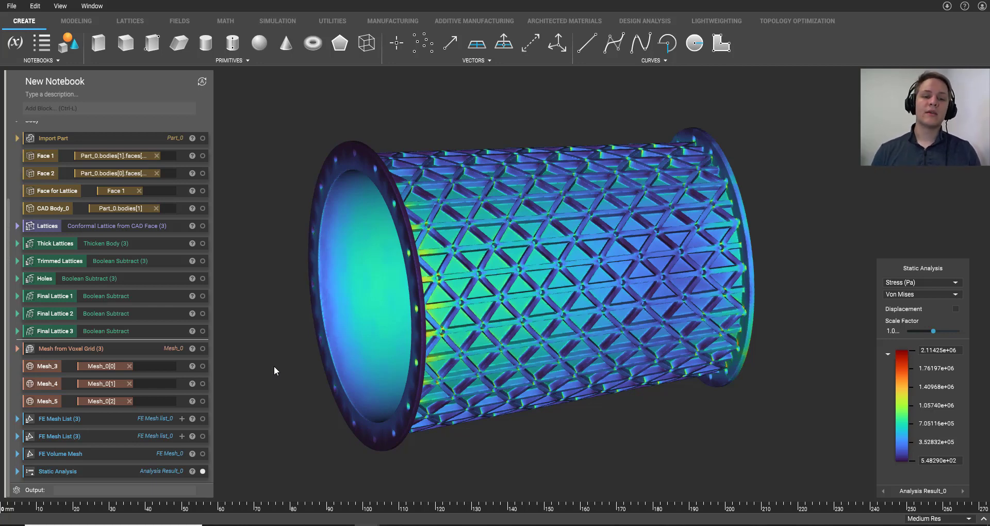
{"action": "mouse_move", "coordinate": [299, 427]}
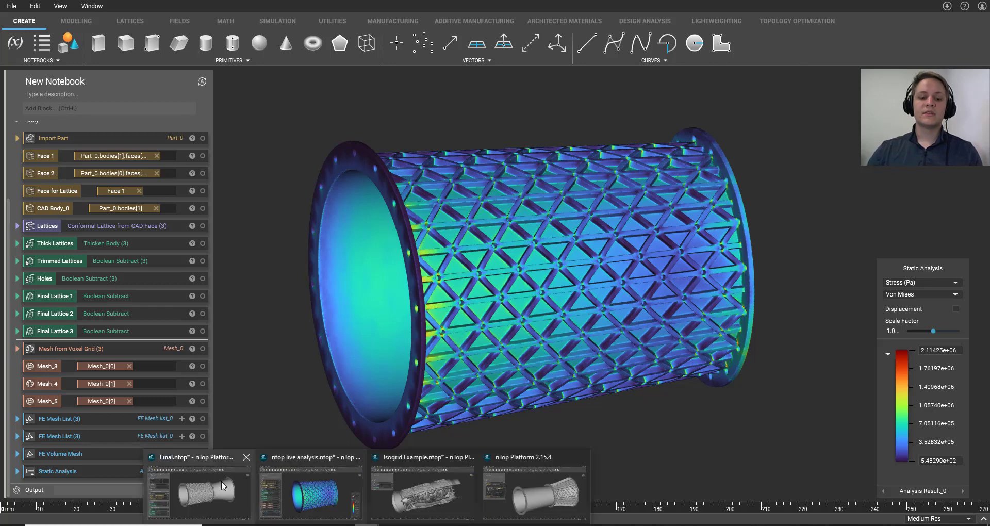
Switch back to the Final.ntop isogrid notebook showing the 20, 10, 8 division ribbing.
{"action": "left_click", "coordinate": [423, 457]}
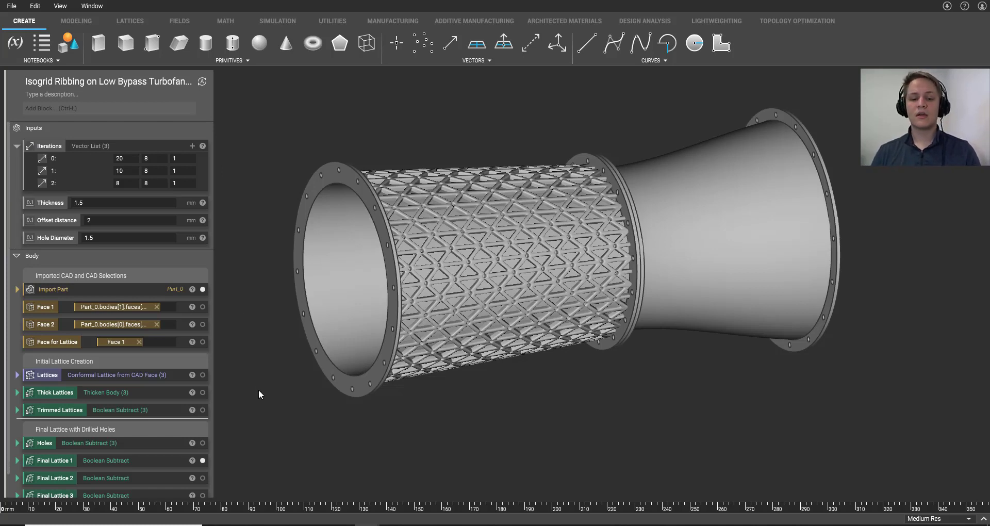
{"action": "mouse_move", "coordinate": [252, 347]}
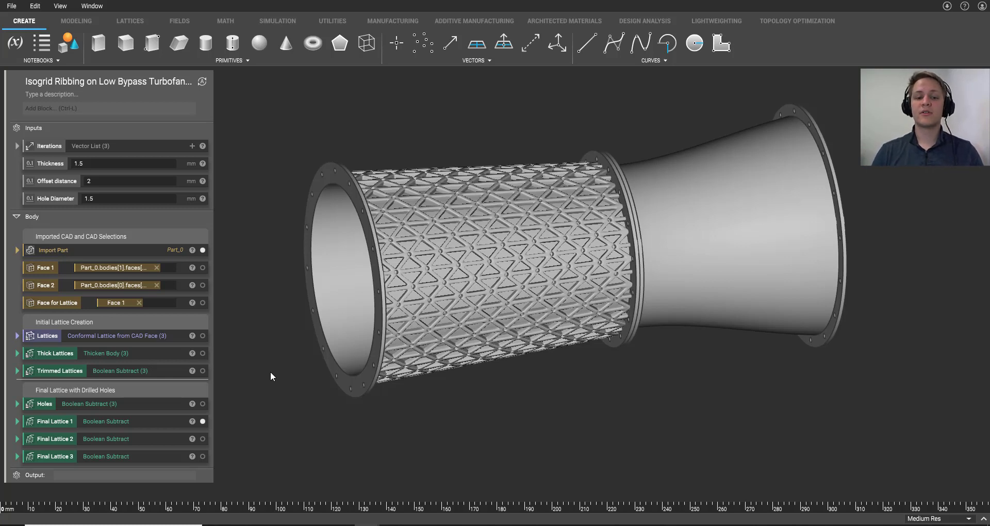
{"action": "mouse_move", "coordinate": [289, 384]}
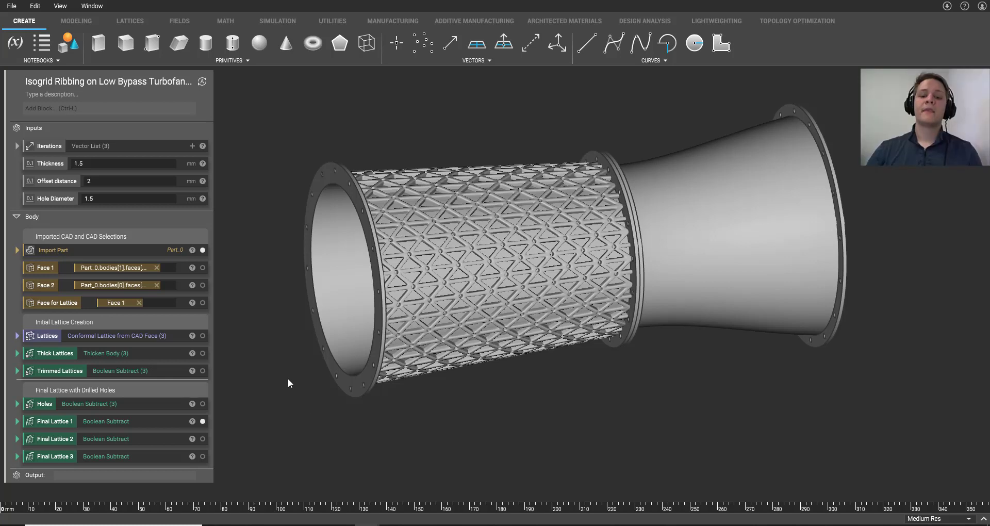
{"action": "mouse_move", "coordinate": [381, 471]}
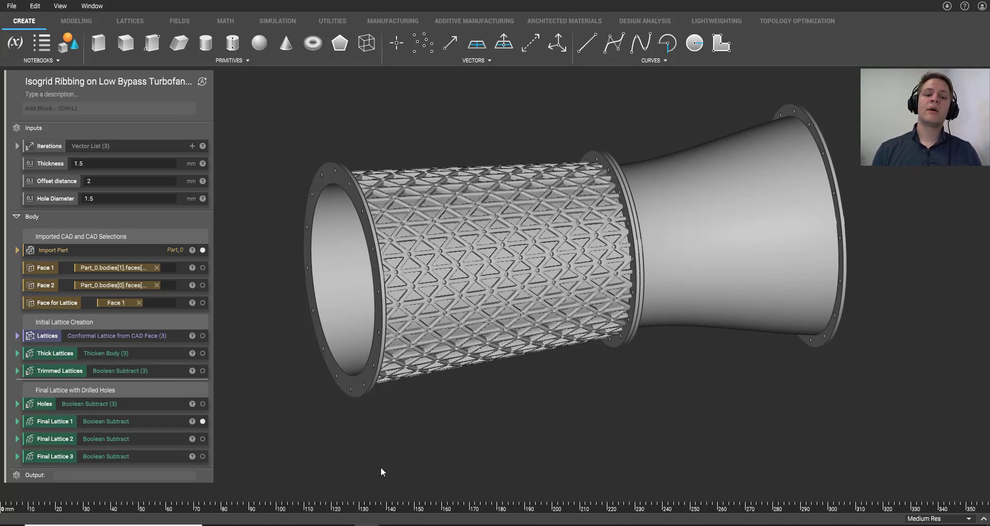
{"action": "mouse_move", "coordinate": [277, 361]}
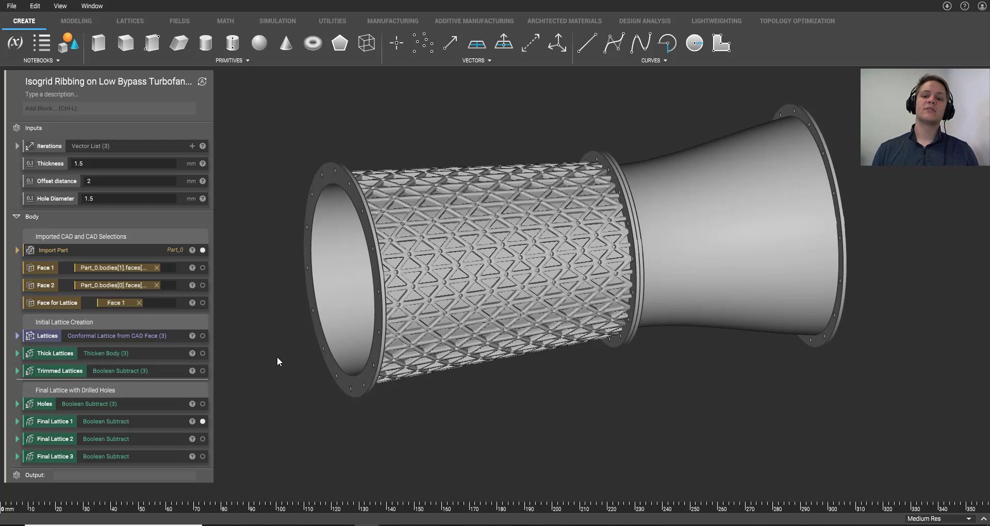
{"action": "mouse_move", "coordinate": [272, 413]}
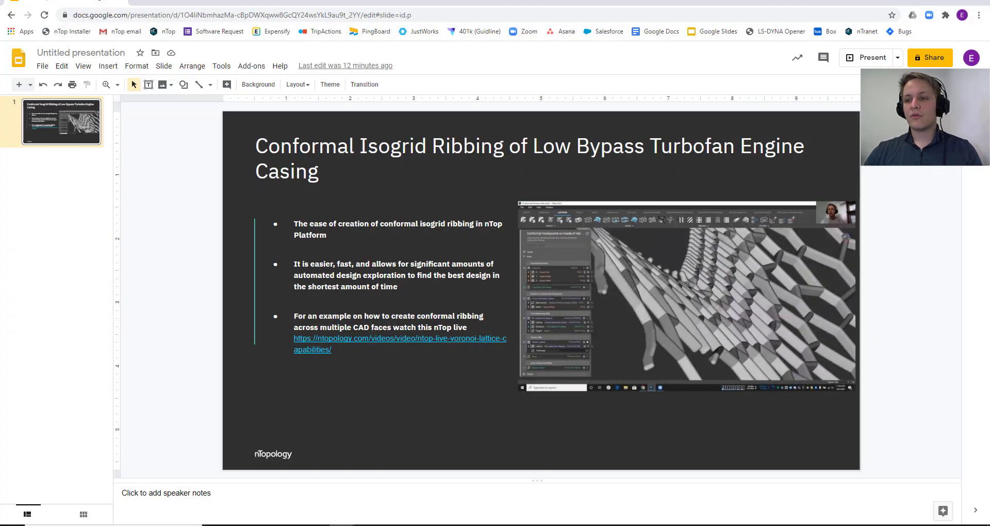
{"action": "left_click", "coordinate": [870, 58]}
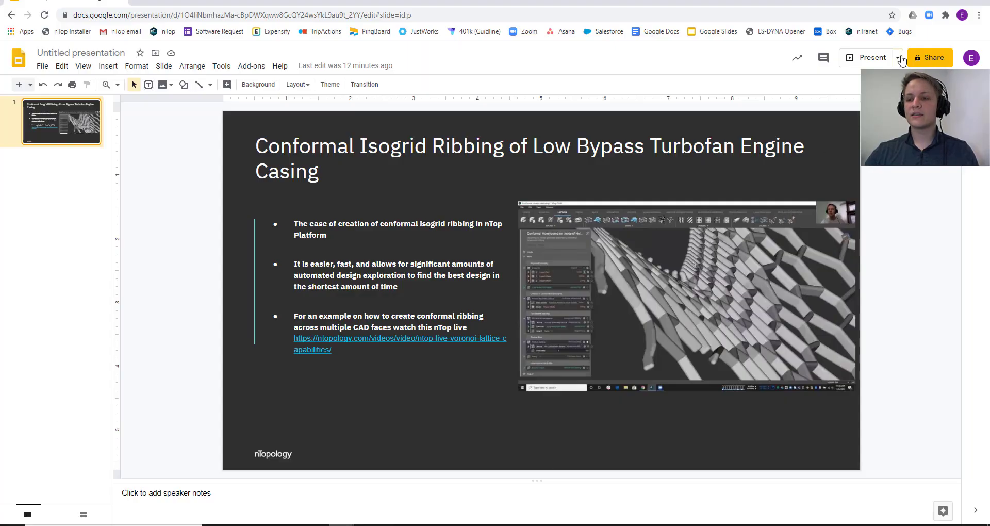
Start the full-screen slideshow of the turbofan casing summary slide.
{"action": "left_click", "coordinate": [871, 58]}
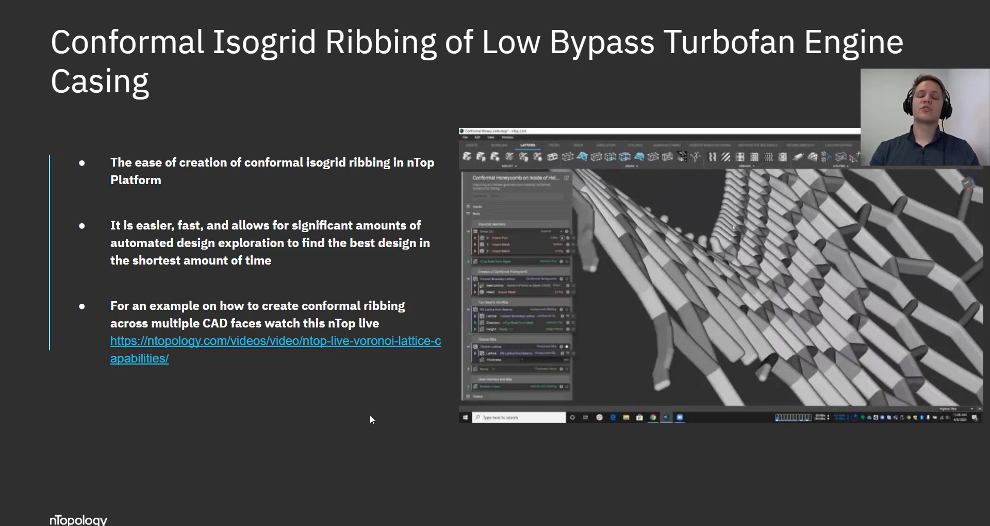
{"action": "mouse_move", "coordinate": [297, 383]}
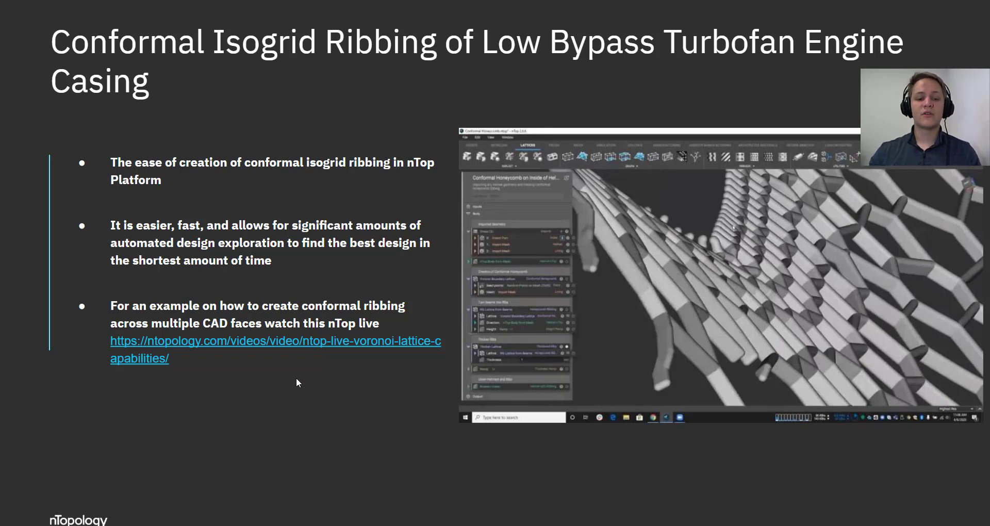